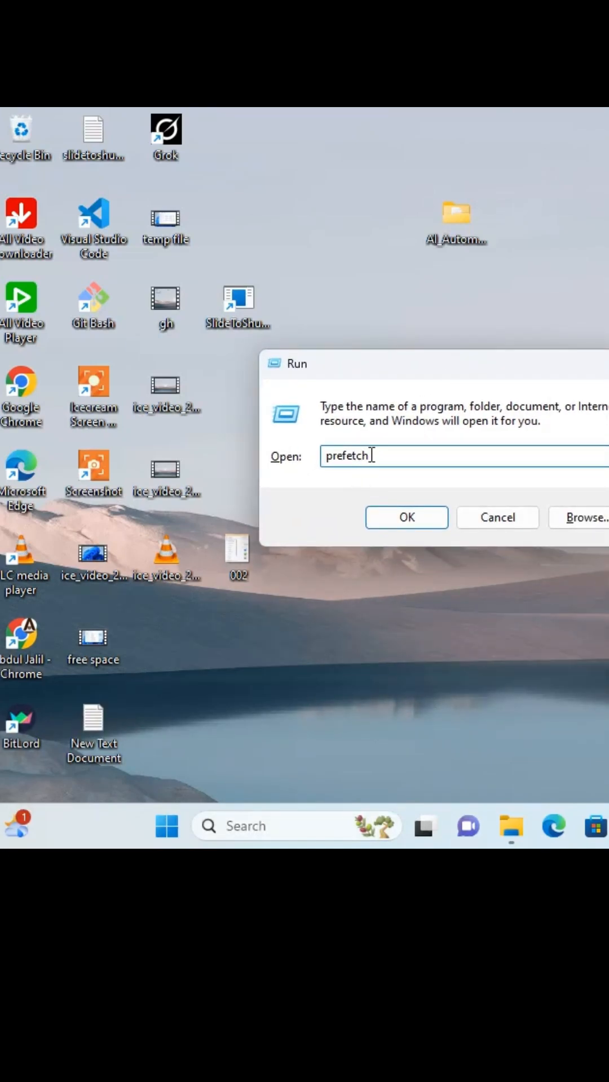
# Run 'prefetch' to open the Windows Prefetch folder in File Explorer.
pyautogui.click(406, 516)
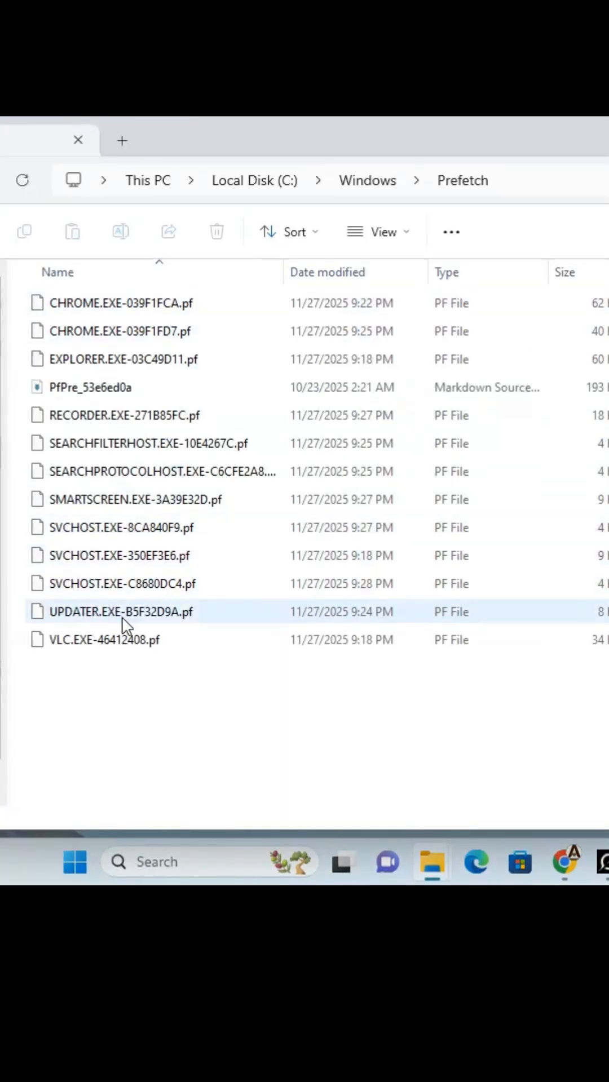
pyautogui.moveTo(104, 640)
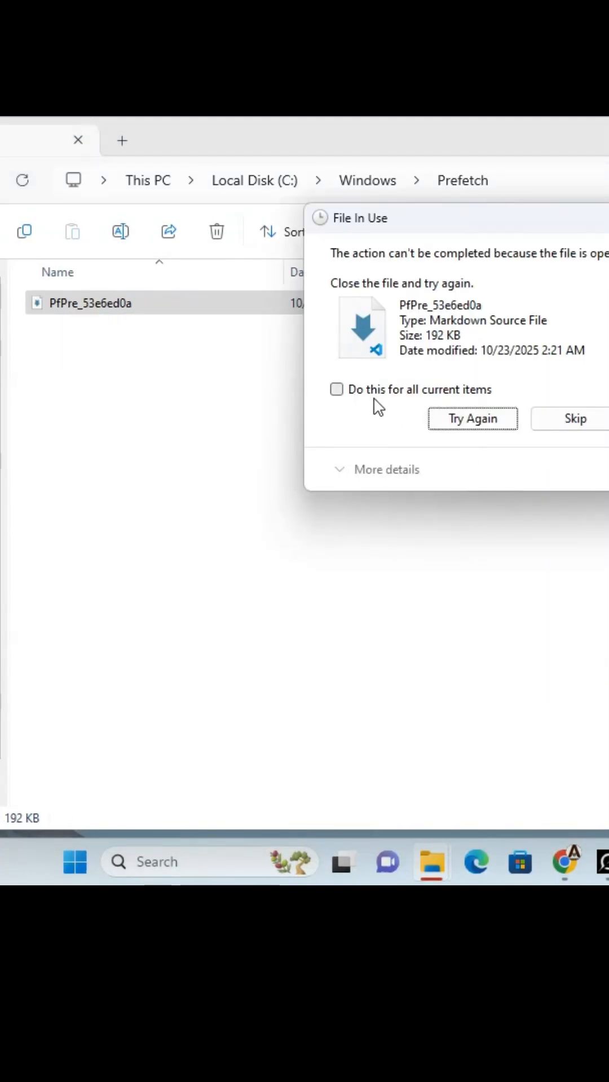
pyautogui.moveTo(411, 386)
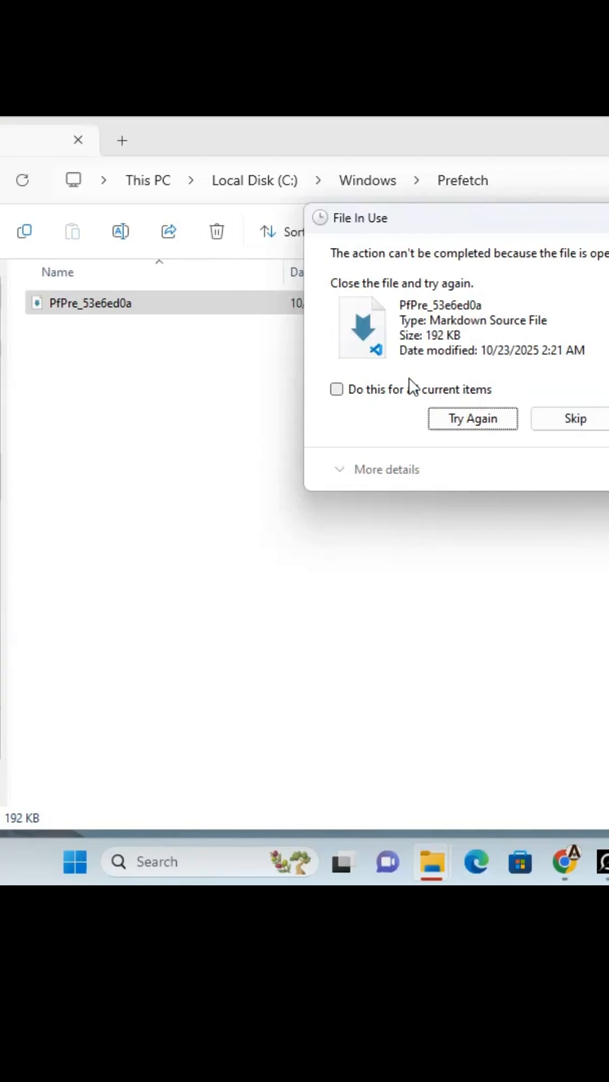
# Skip the in-use Prefetch file, then run 'temp' to open C:\Windows\Temp.
pyautogui.click(472, 418)
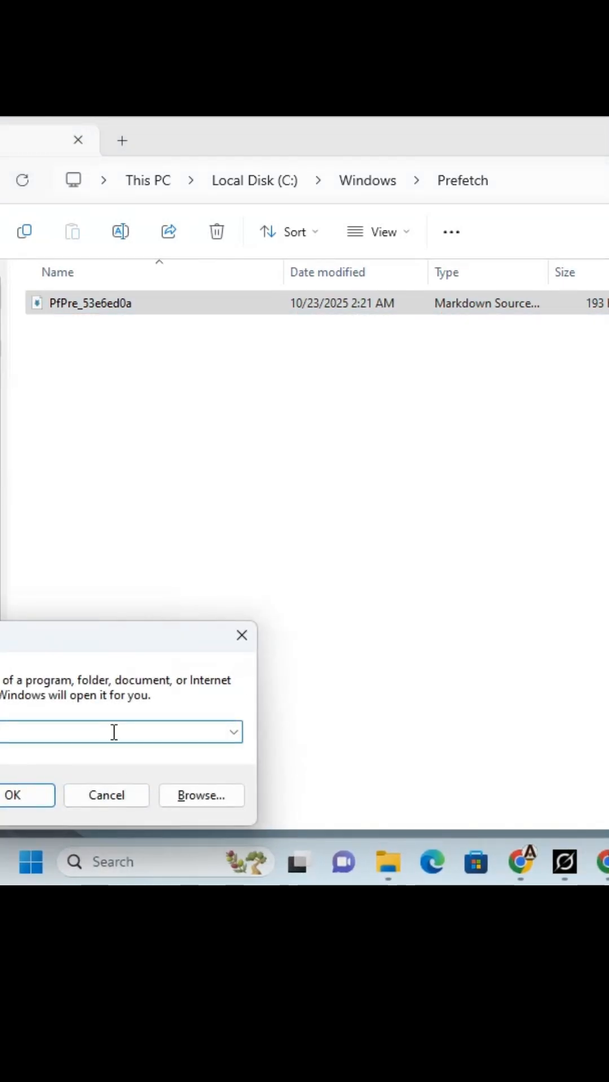
pyautogui.moveTo(124, 635); pyautogui.dragTo(372, 348)
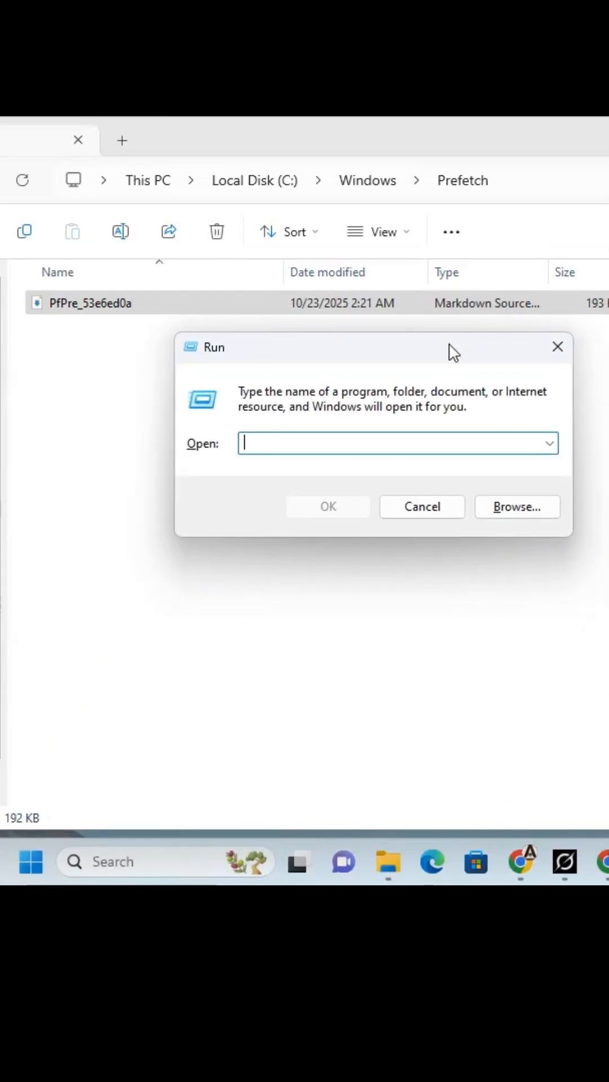
pyautogui.write('temp')
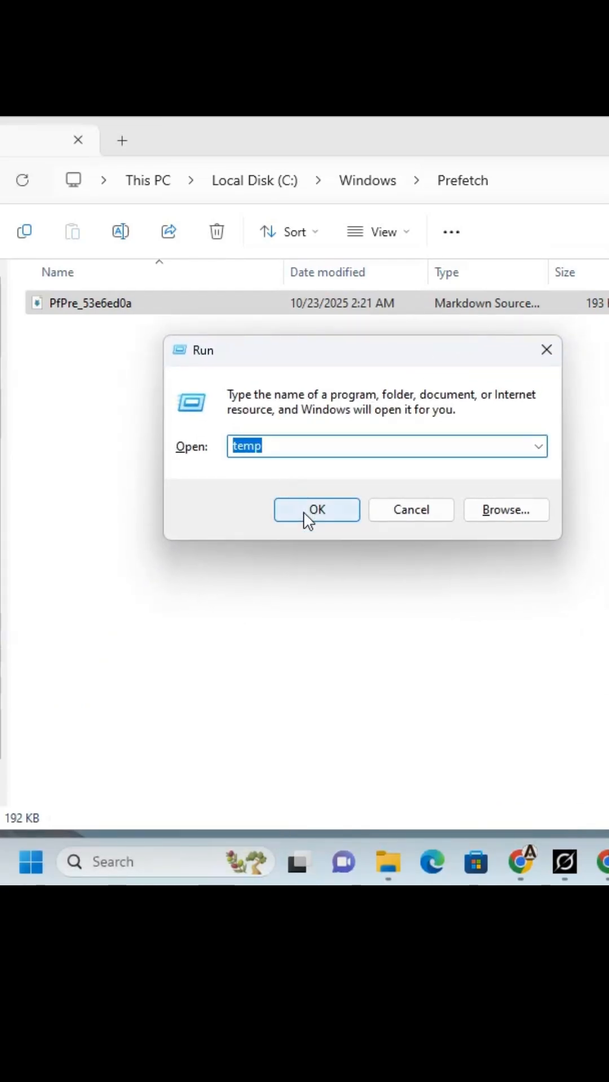
pyautogui.click(316, 510)
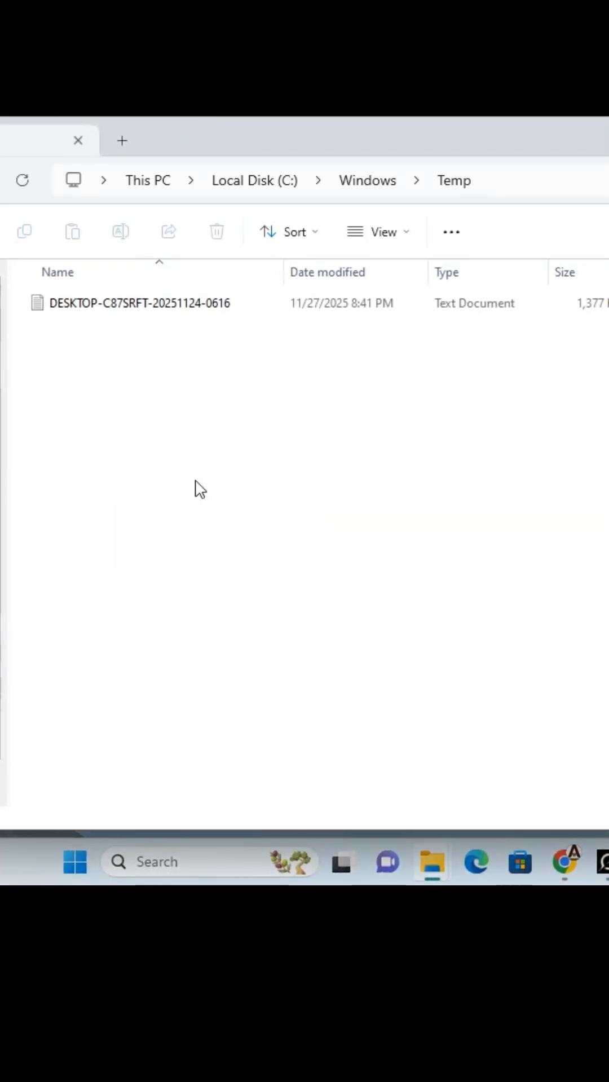
pyautogui.moveTo(169, 451)
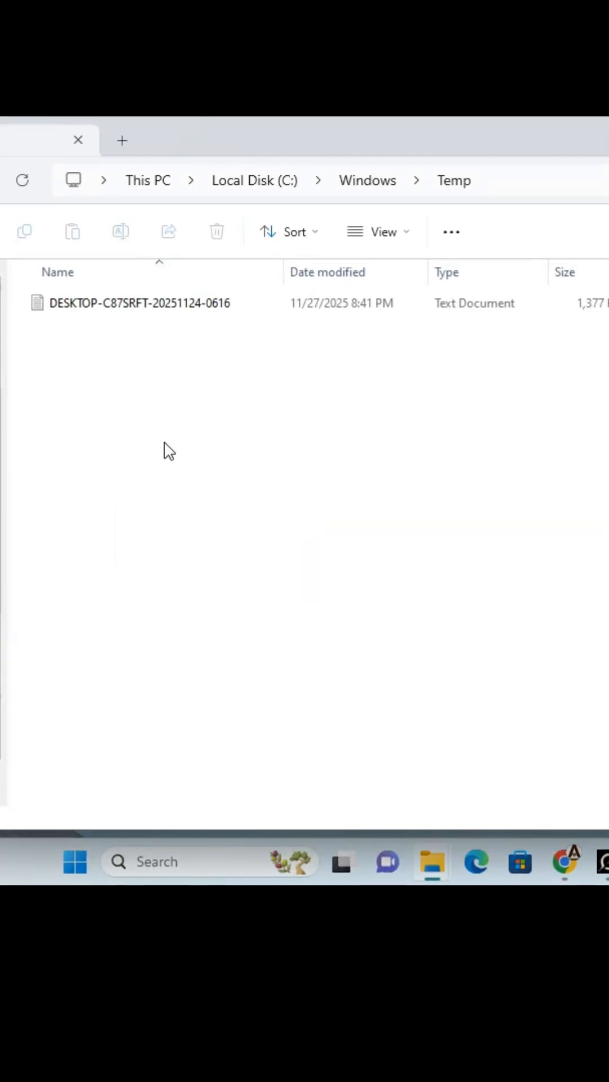
# Close the File Explorer window showing C:\Windows\Temp.
pyautogui.click(138, 302)
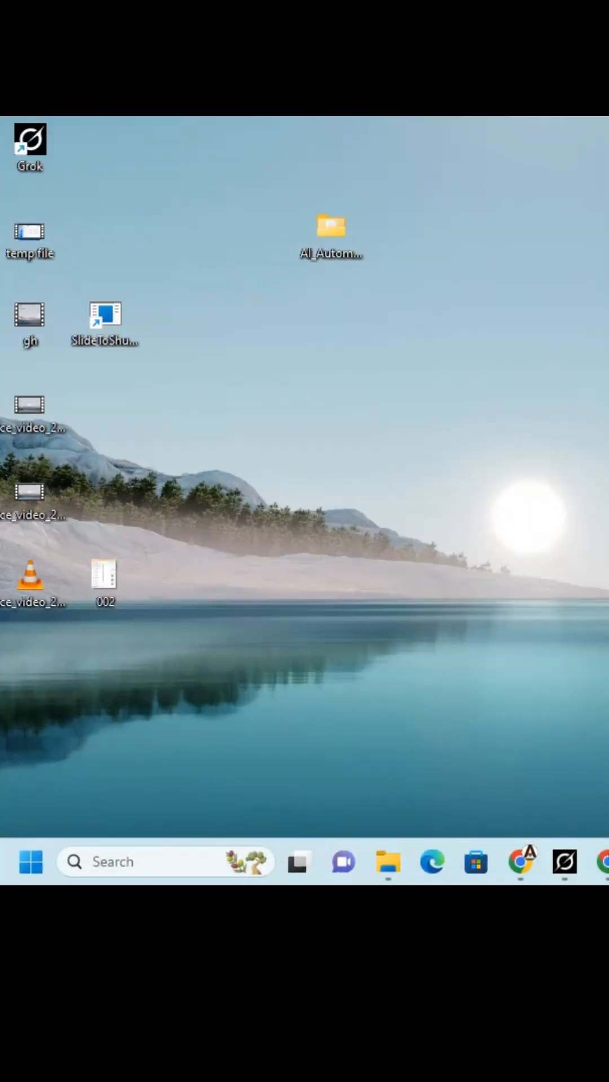
pyautogui.moveTo(307, 545)
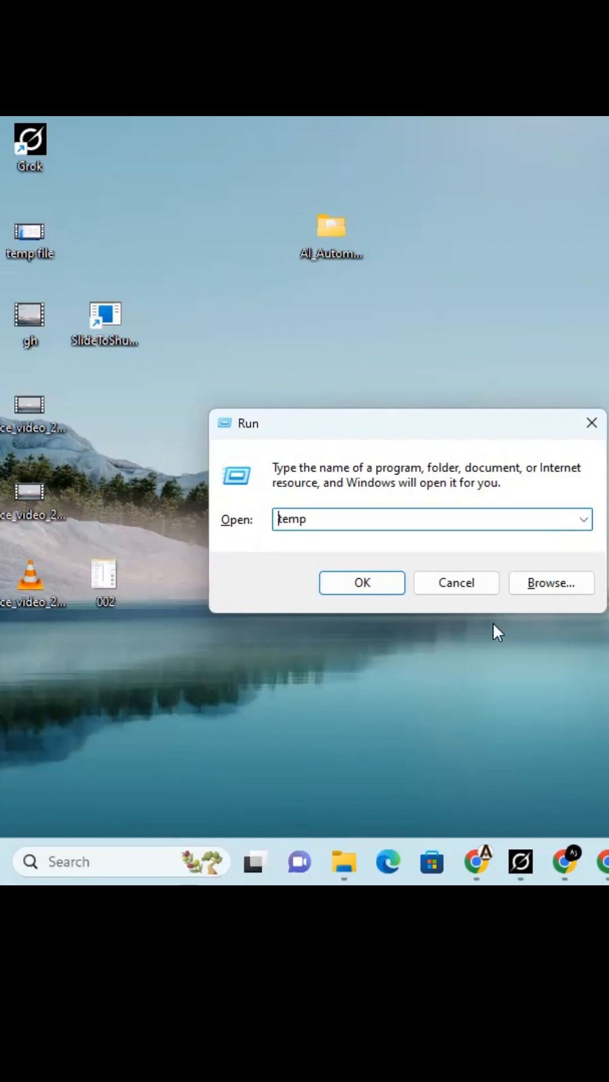
# Run '%temp%' to open the user's AppData Local Temp folder.
pyautogui.write('%temp')
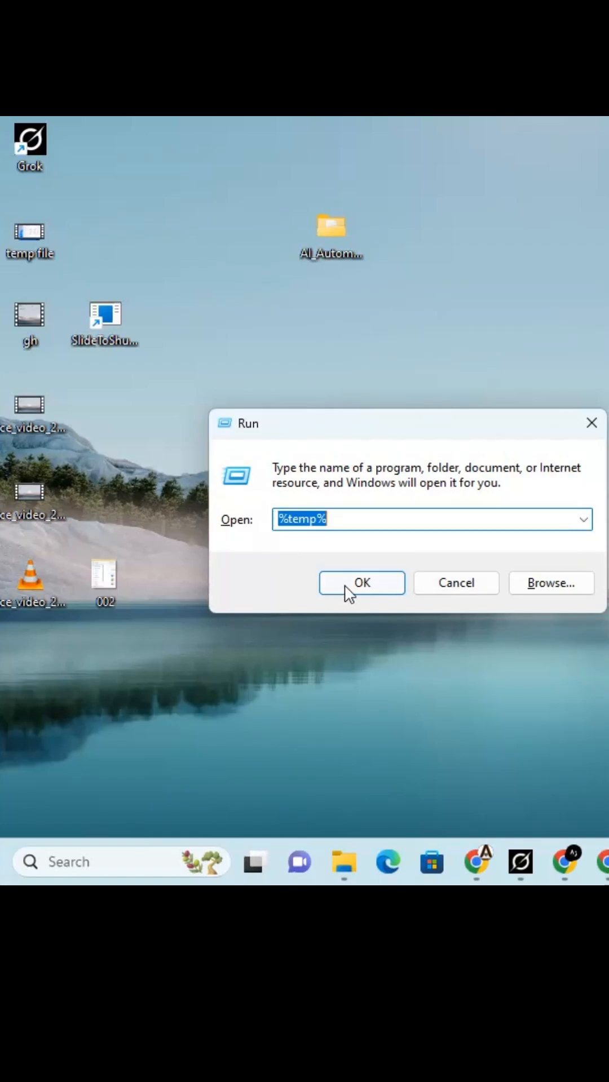
pyautogui.click(360, 582)
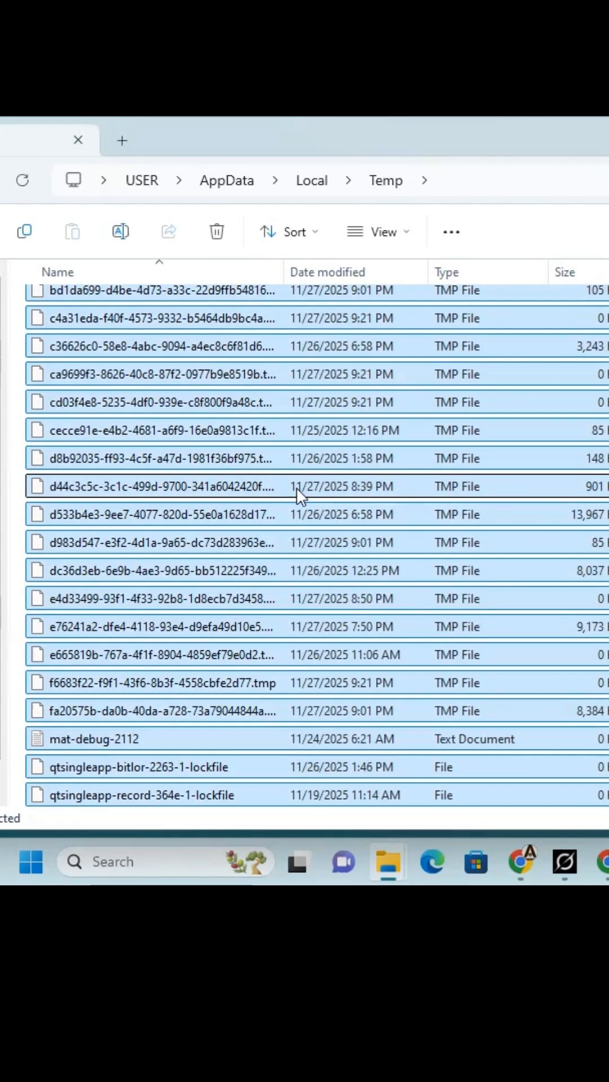
# Delete all user temp items, skipping the in-use Diagnostics folder and file, then close Explorer.
pyautogui.click(216, 231)
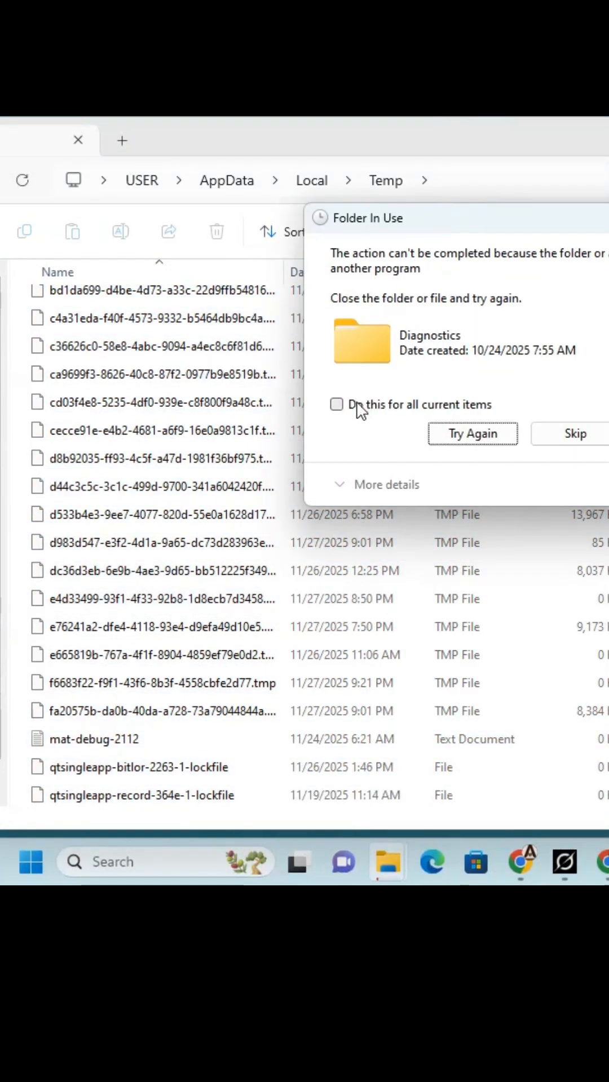
pyautogui.click(337, 403)
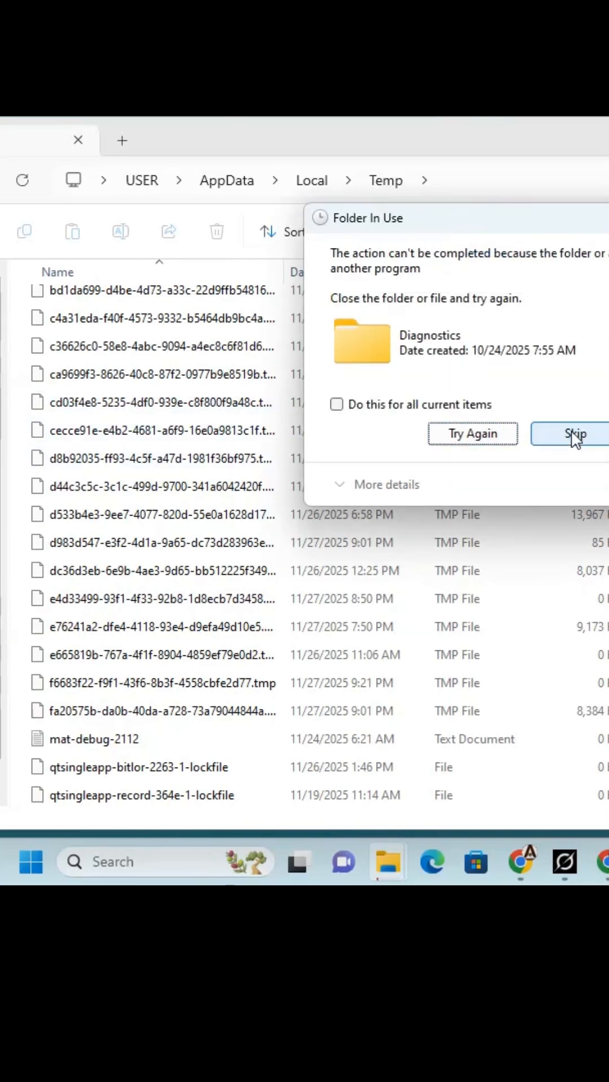
pyautogui.click(574, 434)
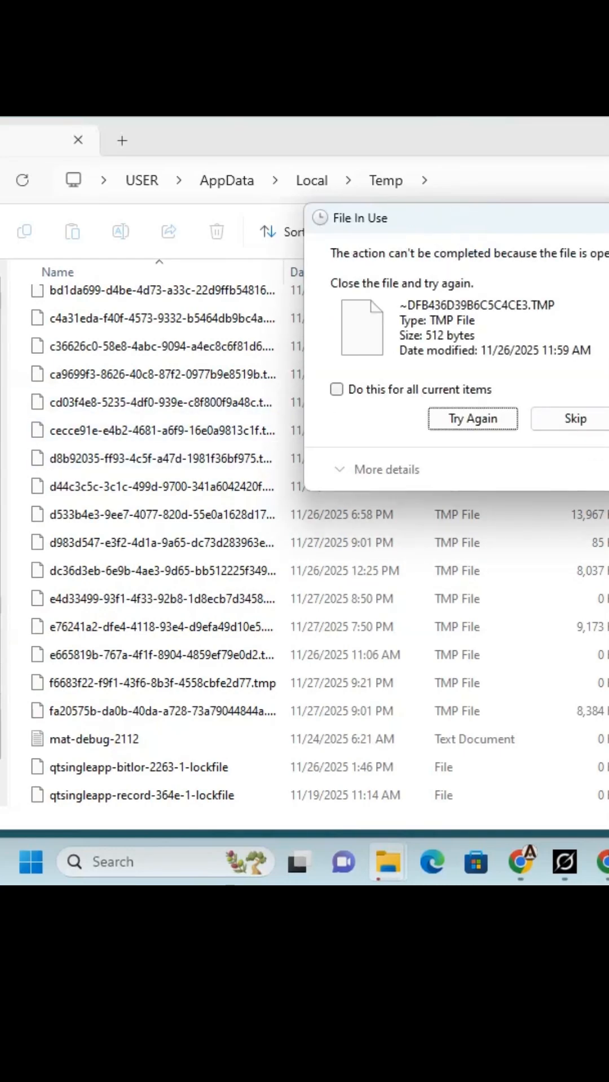
pyautogui.click(573, 418)
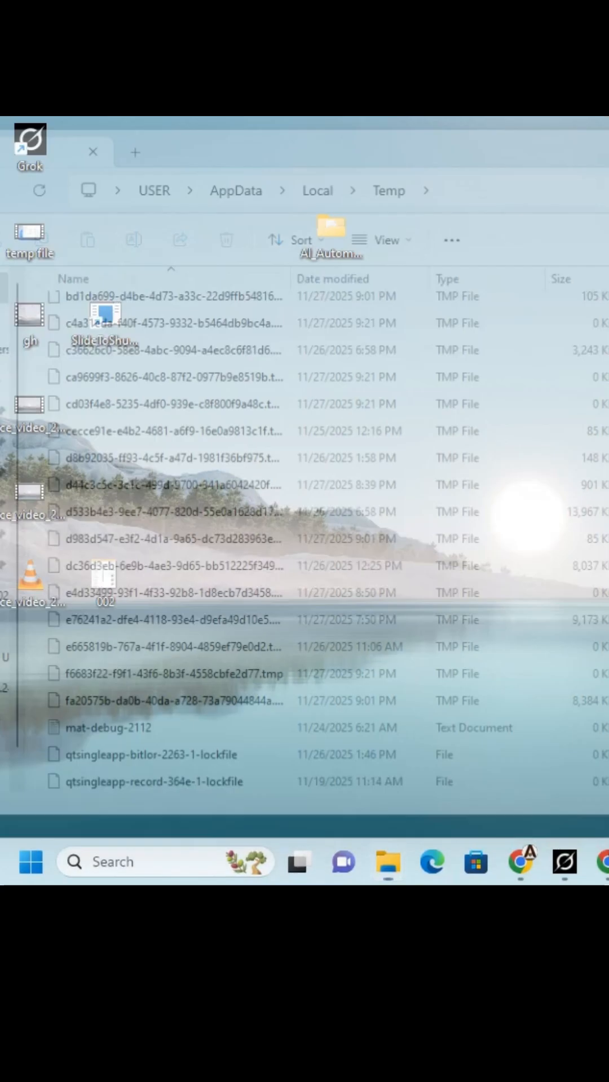
pyautogui.click(93, 151)
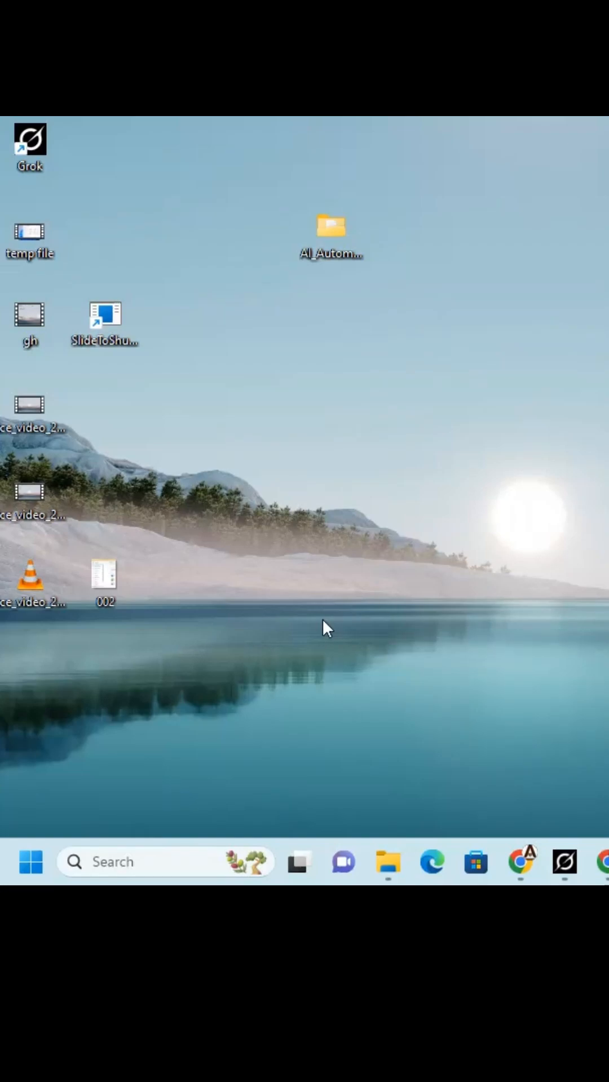